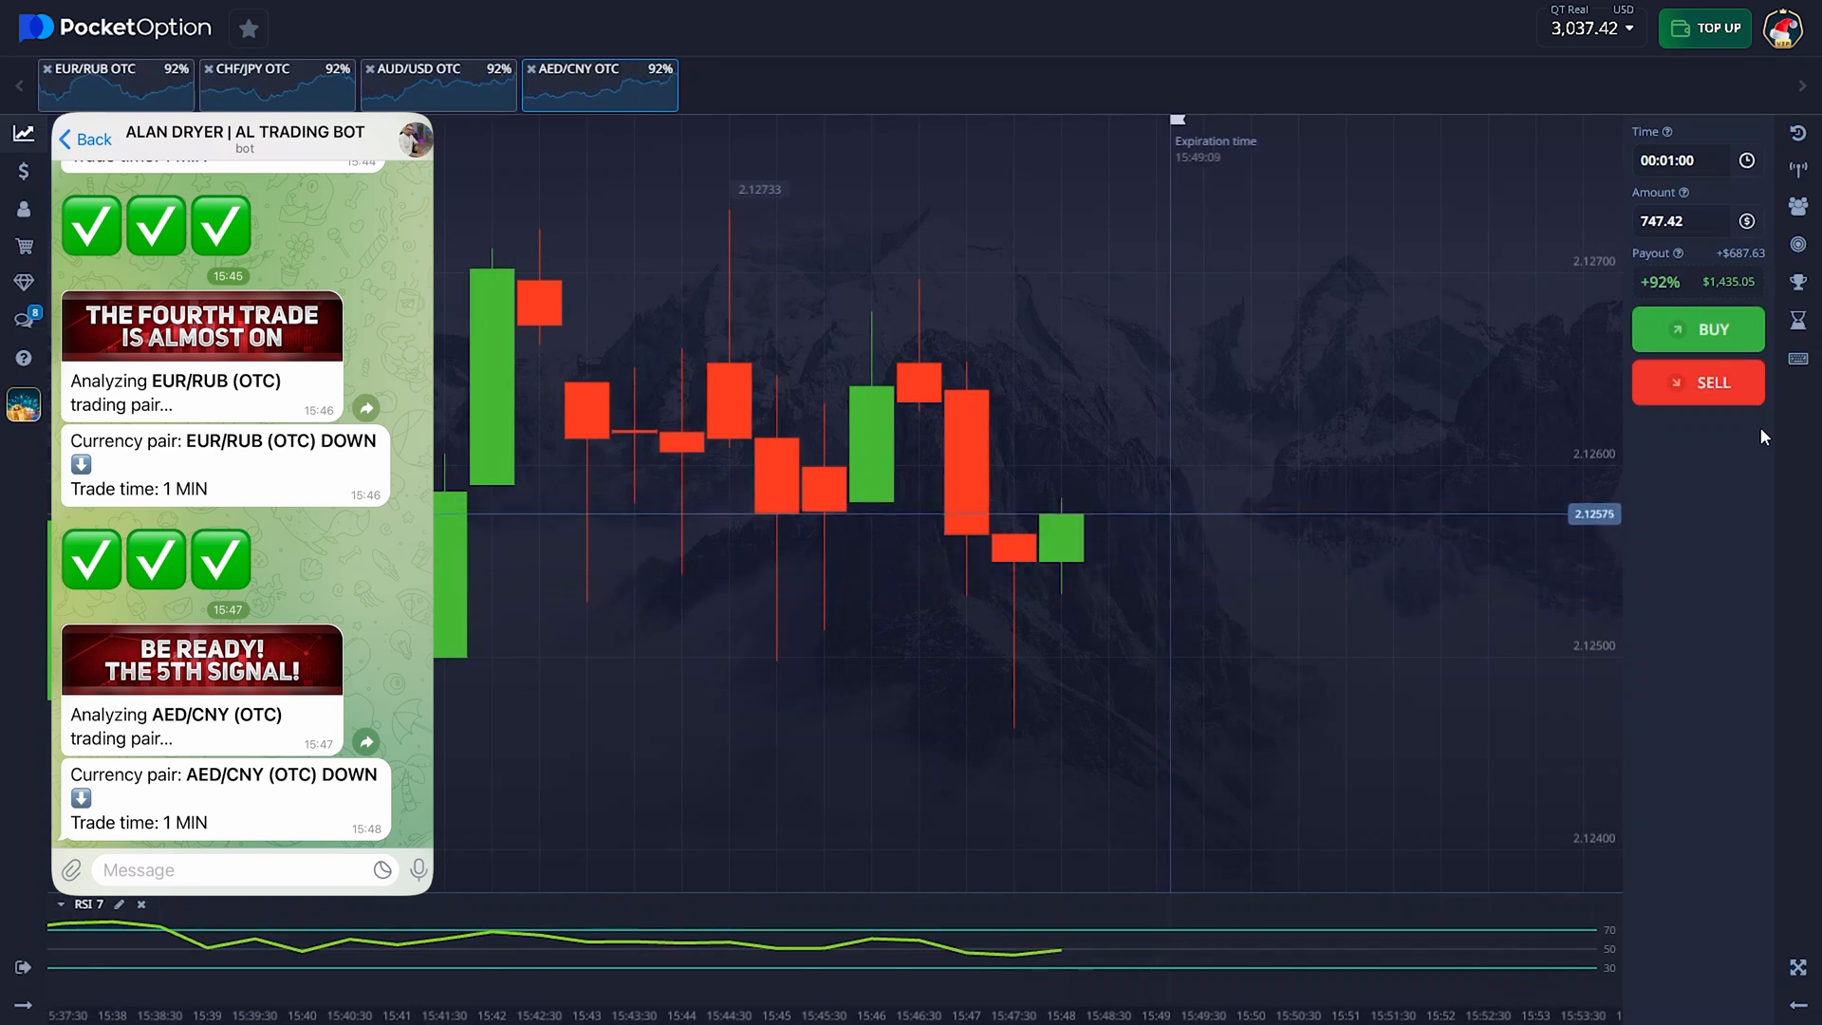
Step: Sell 747.42 on AED/CNY OTC for one minute
{"action": "left_click", "coordinate": [1697, 382]}
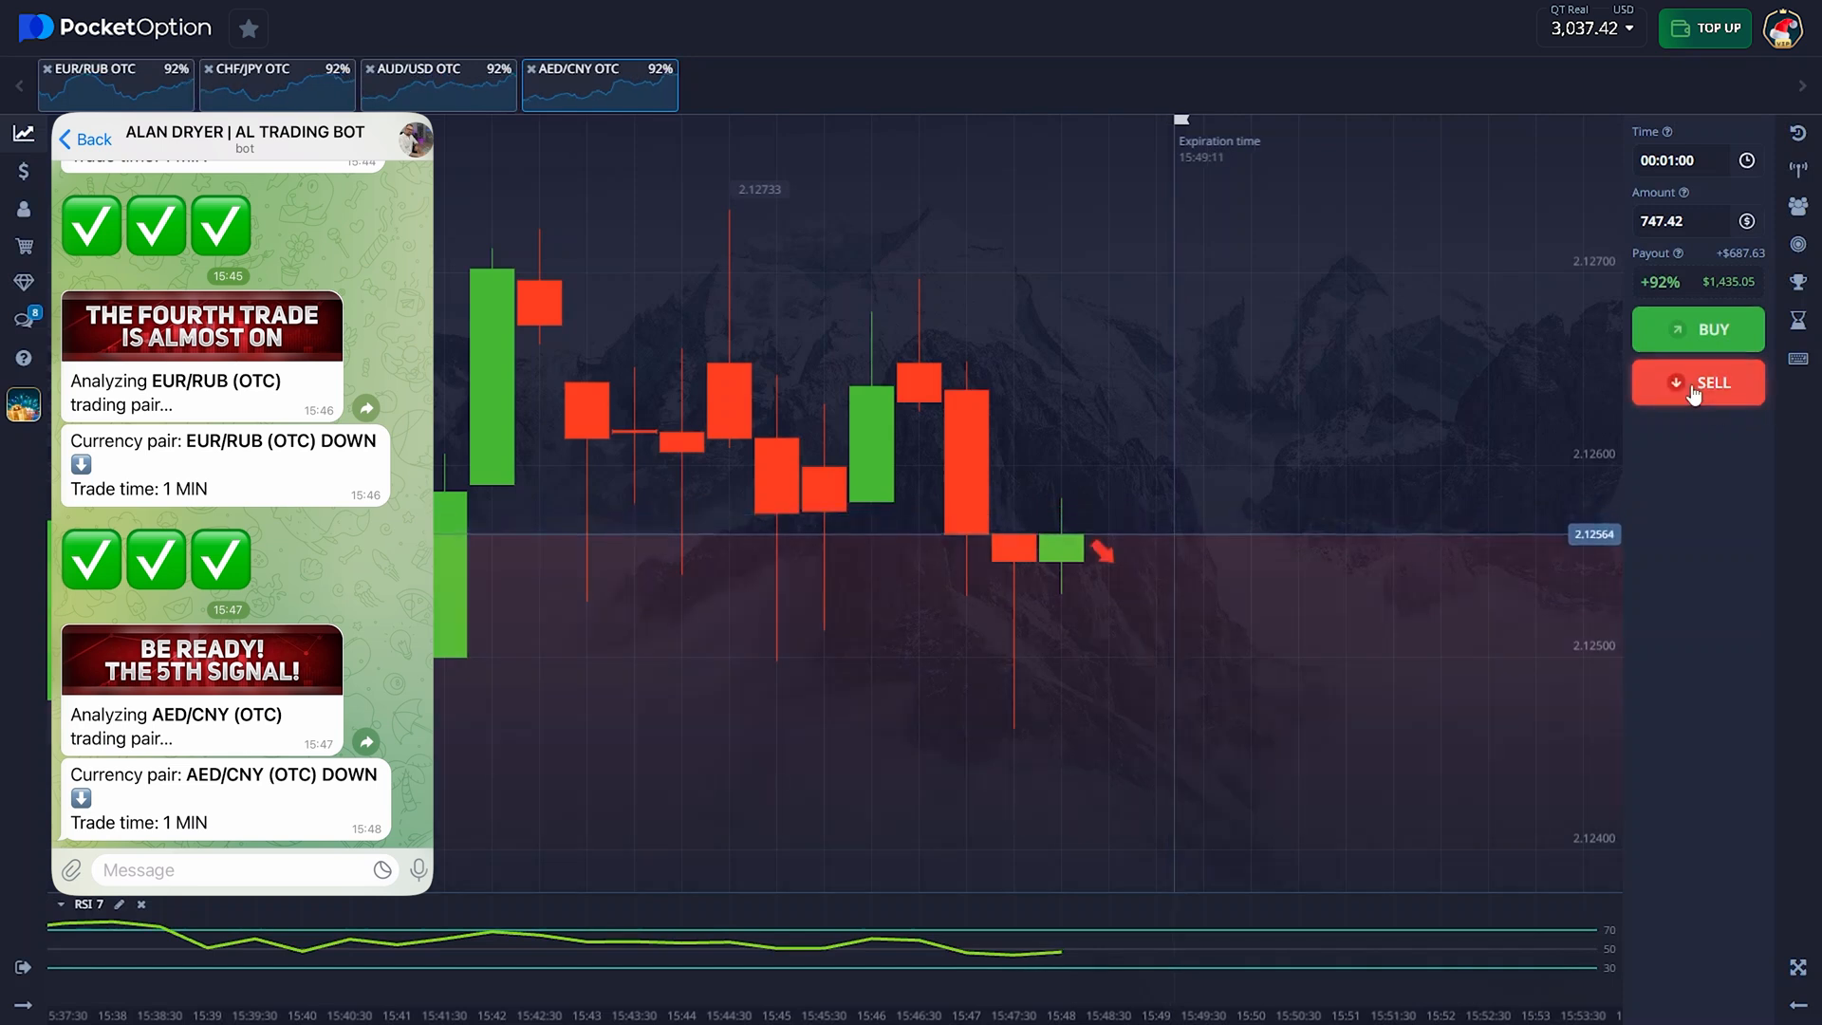
{"action": "left_click", "coordinate": [1697, 383]}
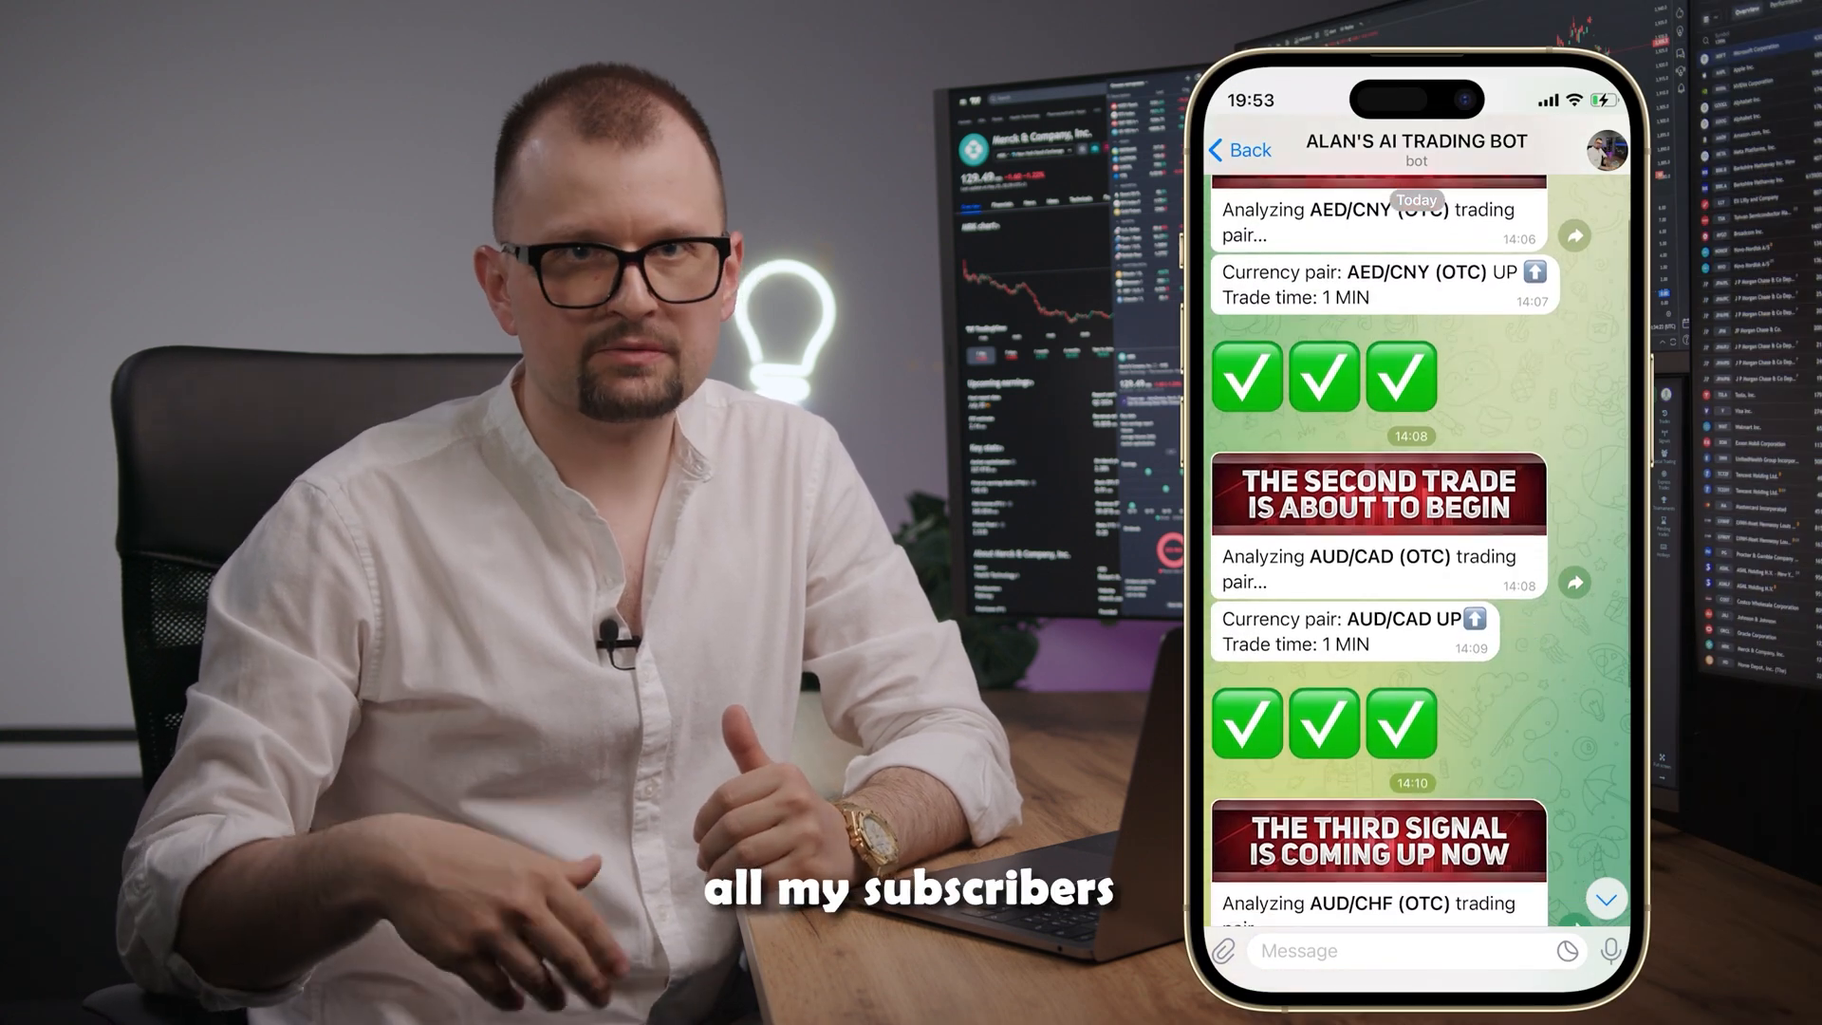
{"action": "scroll", "scroll_direction": "down", "scroll_amount": 3}
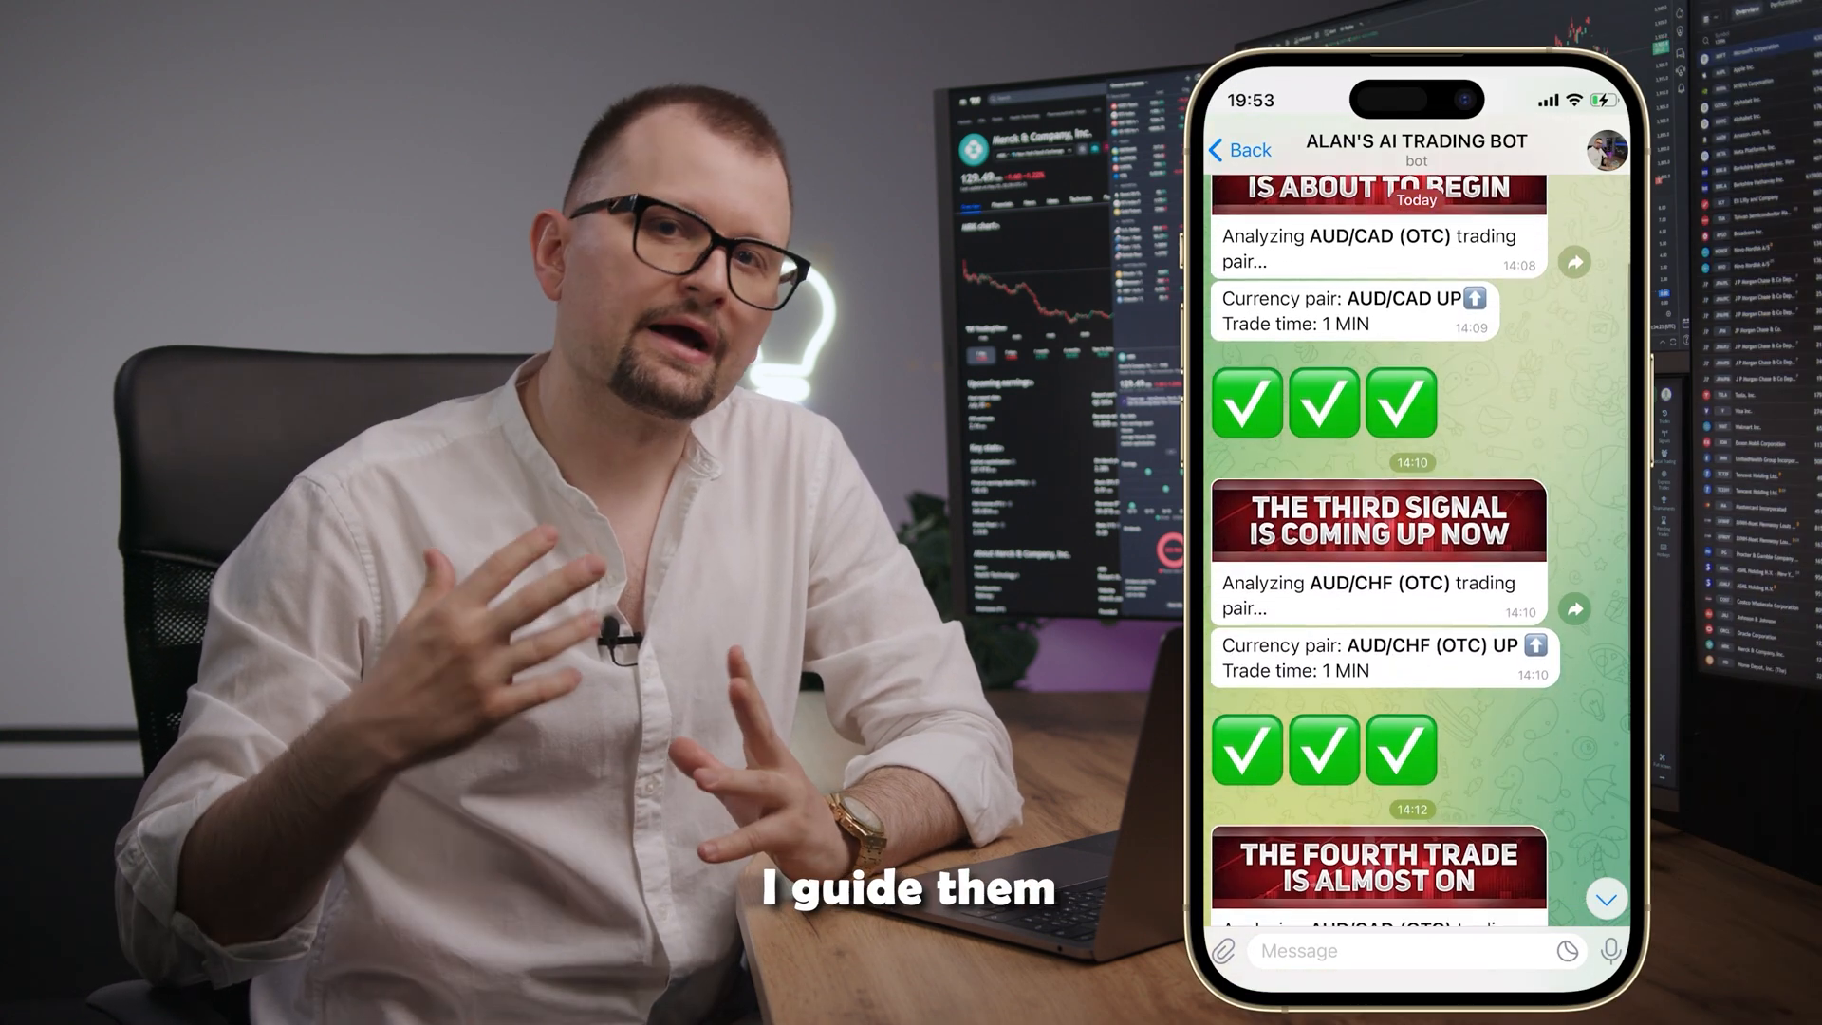
{"action": "scroll", "scroll_direction": "down", "scroll_amount": 3}
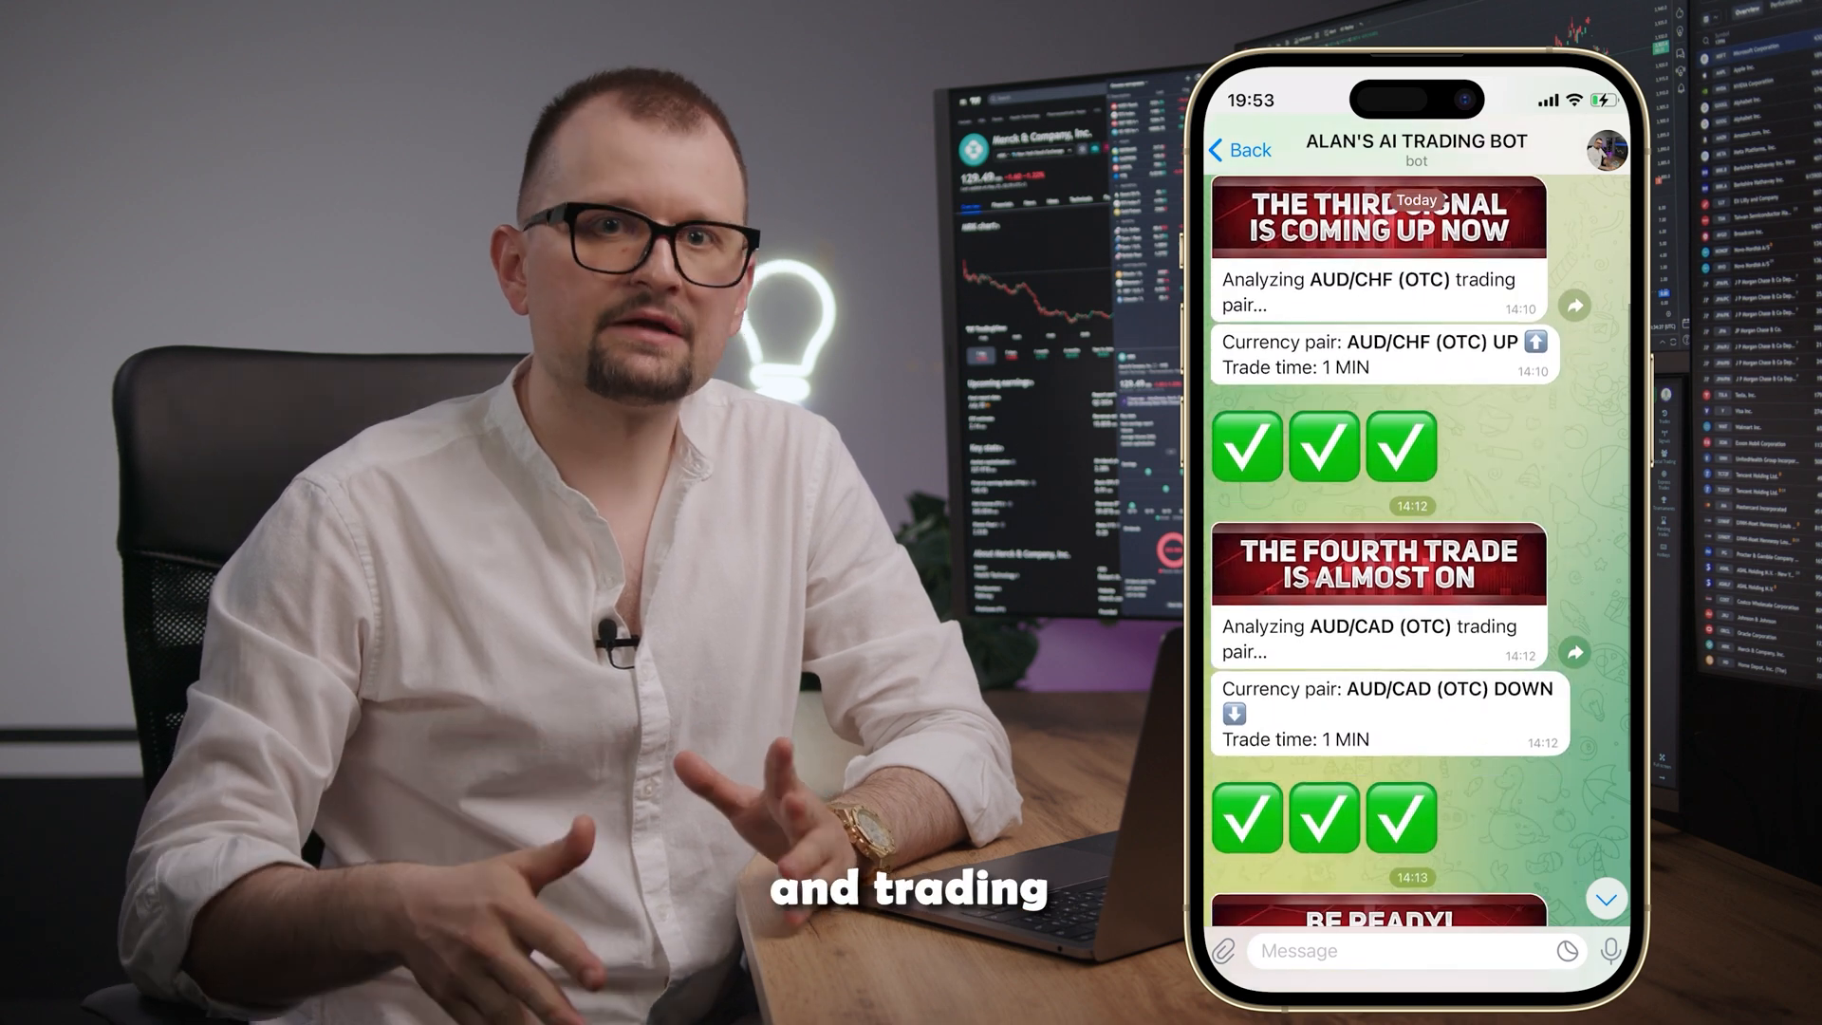
{"action": "scroll", "scroll_direction": "down", "scroll_amount": 3}
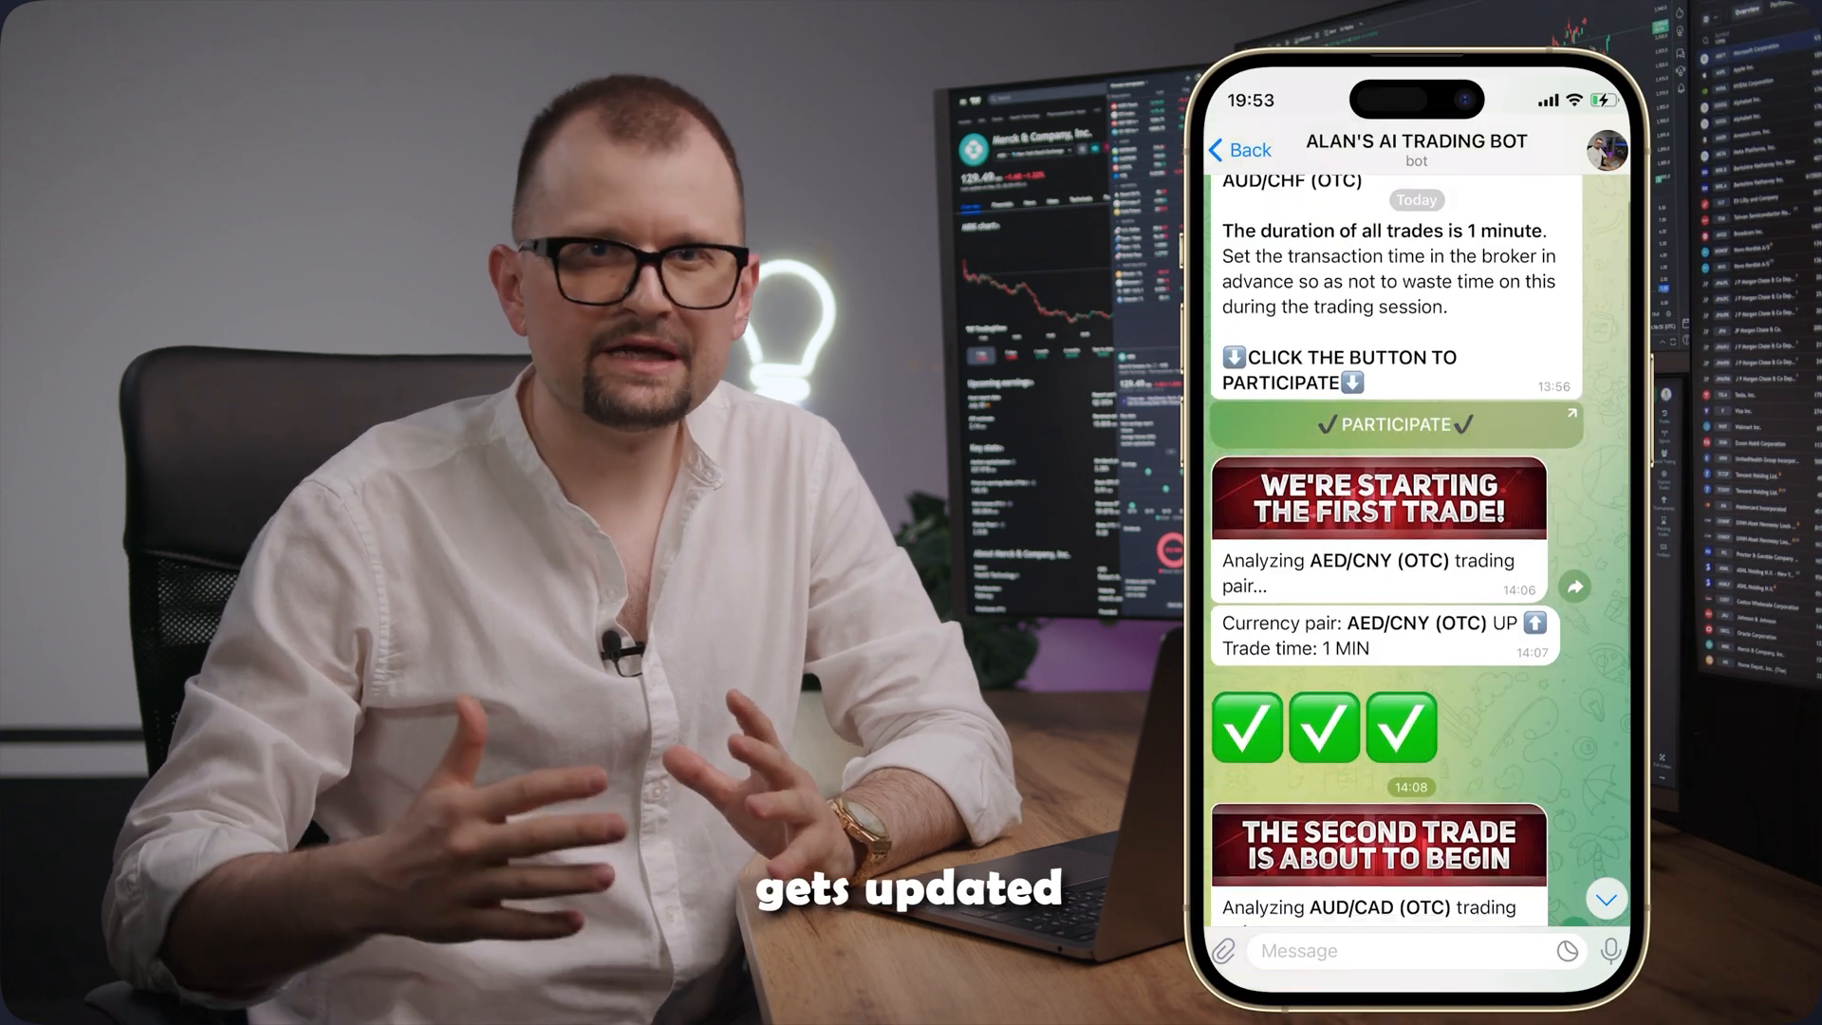
{"action": "scroll", "scroll_direction": "down", "scroll_amount": 3}
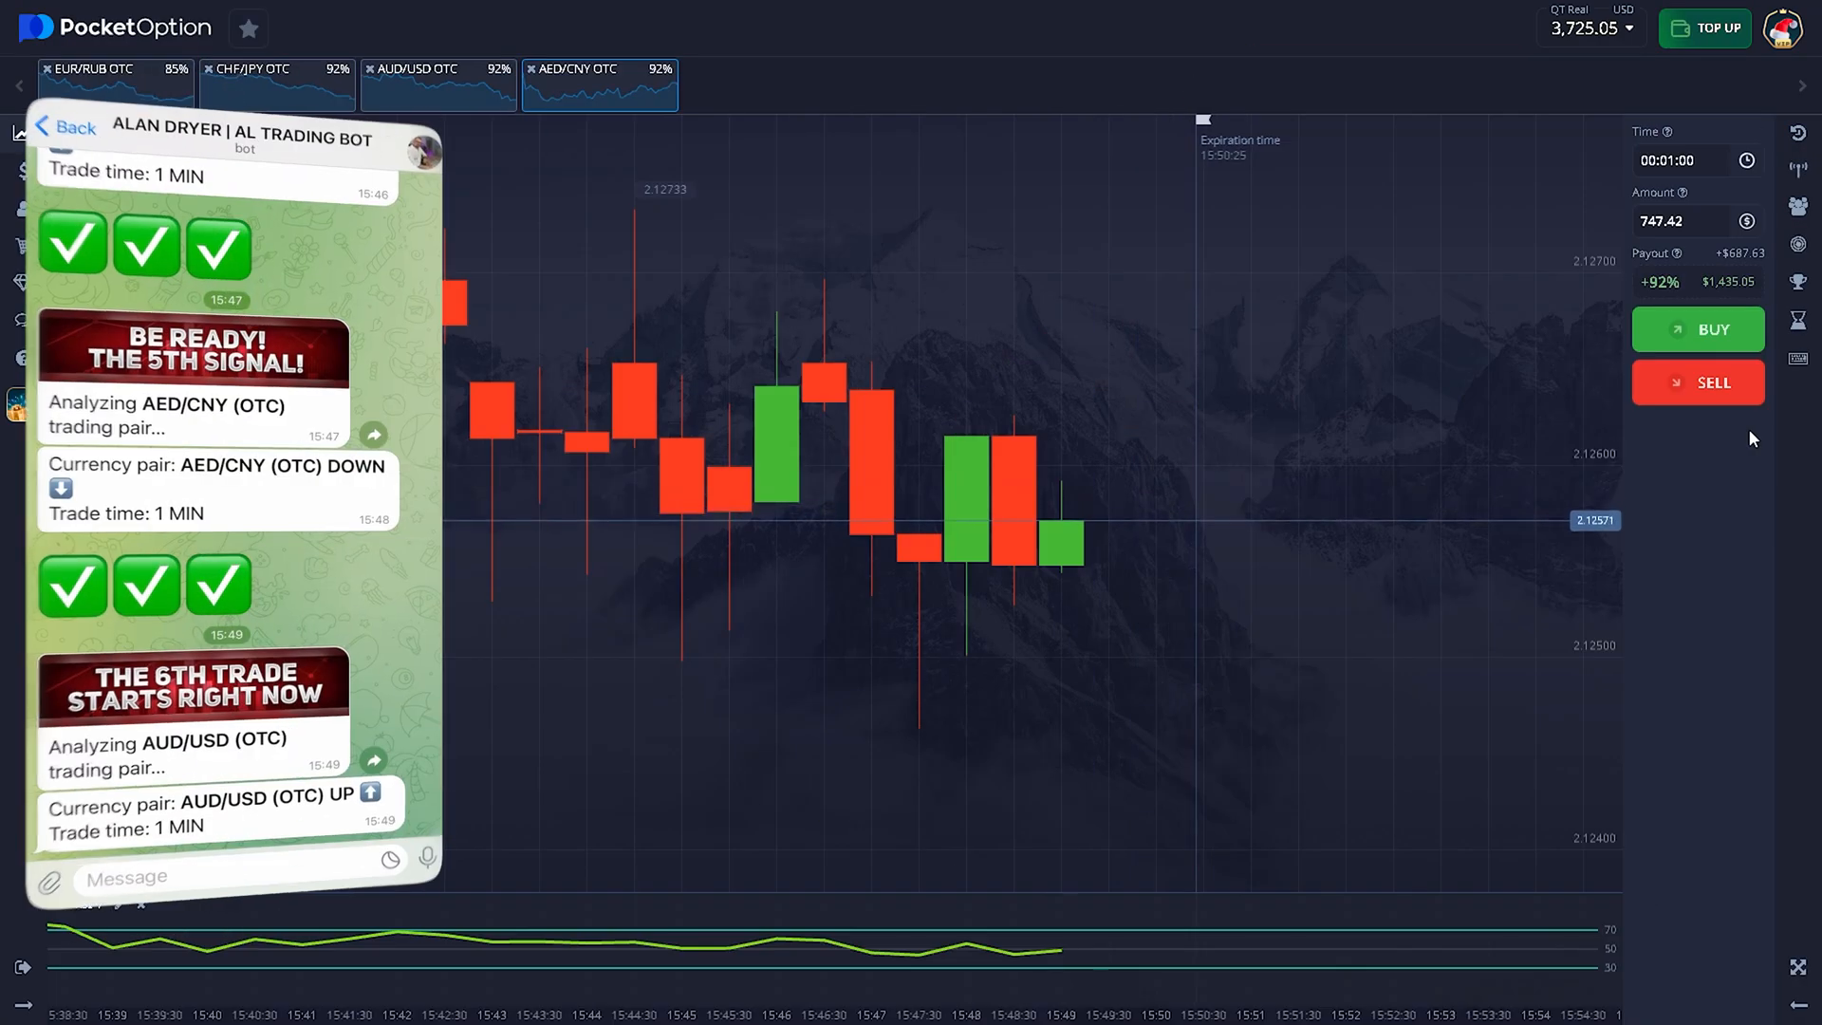
Step: Buy 1,435 on AUD/USD OTC for one minute
{"action": "left_click", "coordinate": [438, 82]}
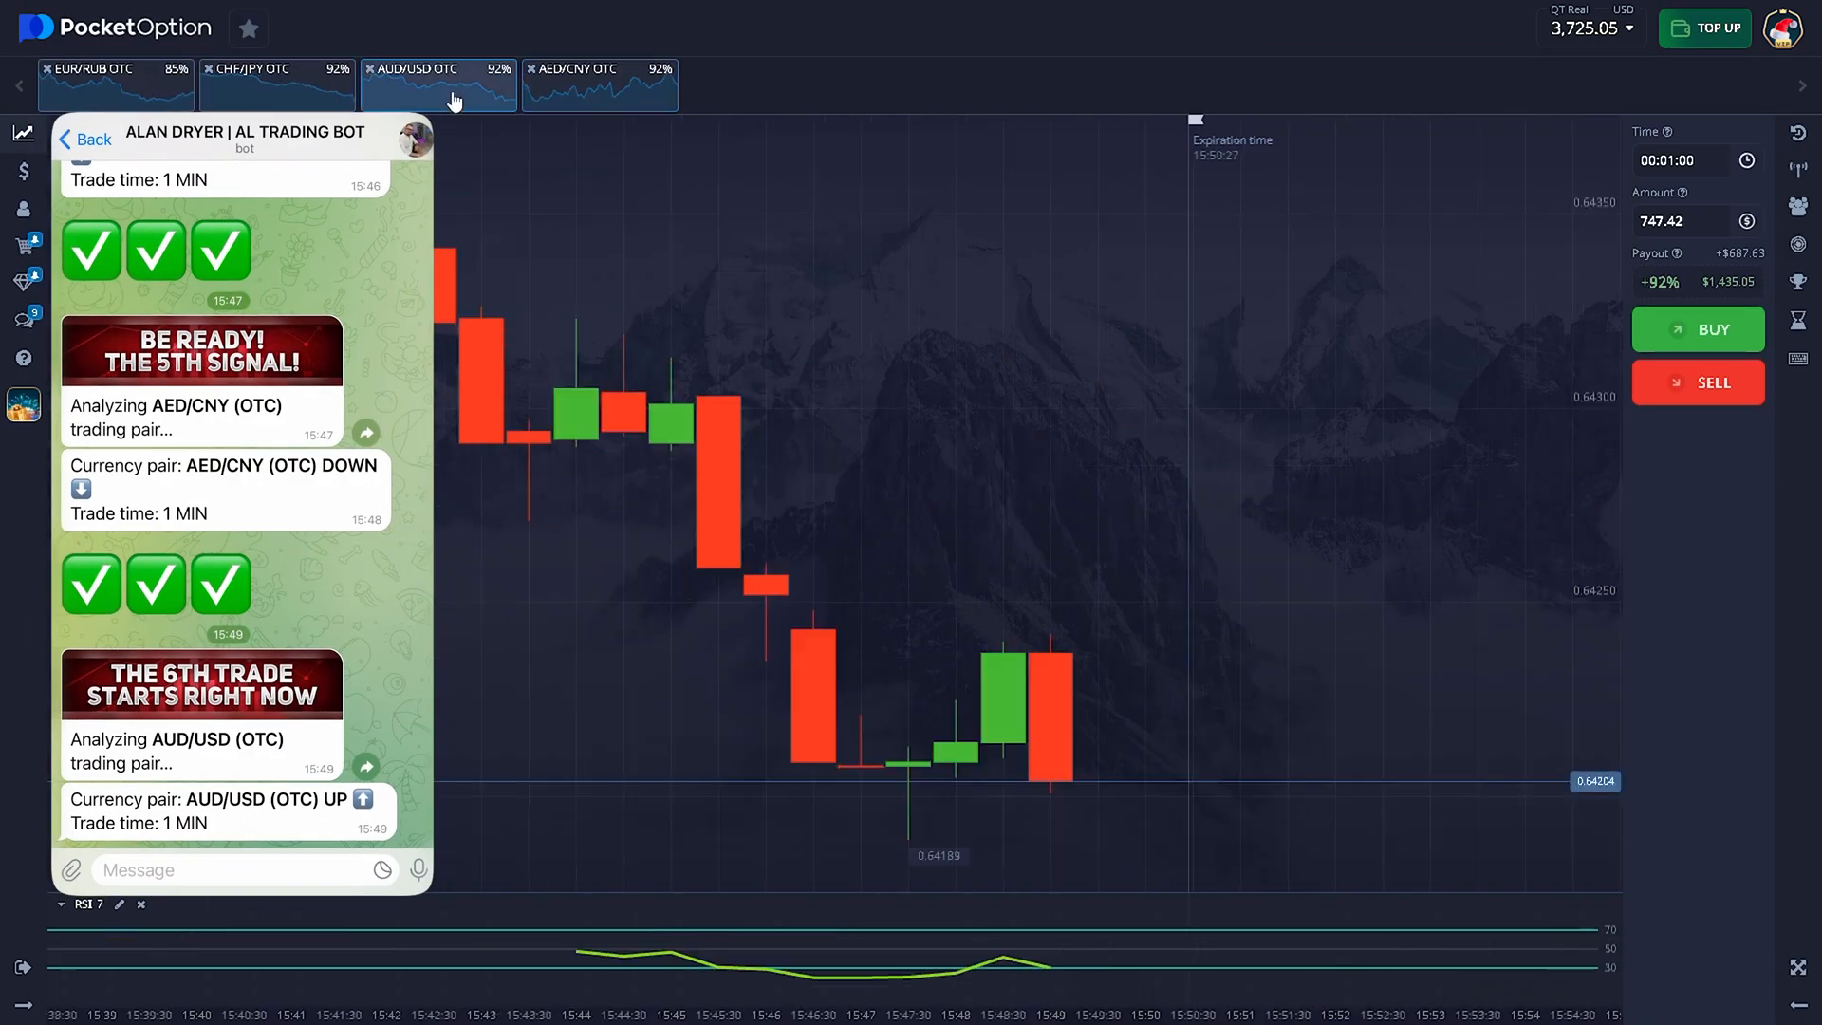
{"action": "left_click", "coordinate": [1682, 221]}
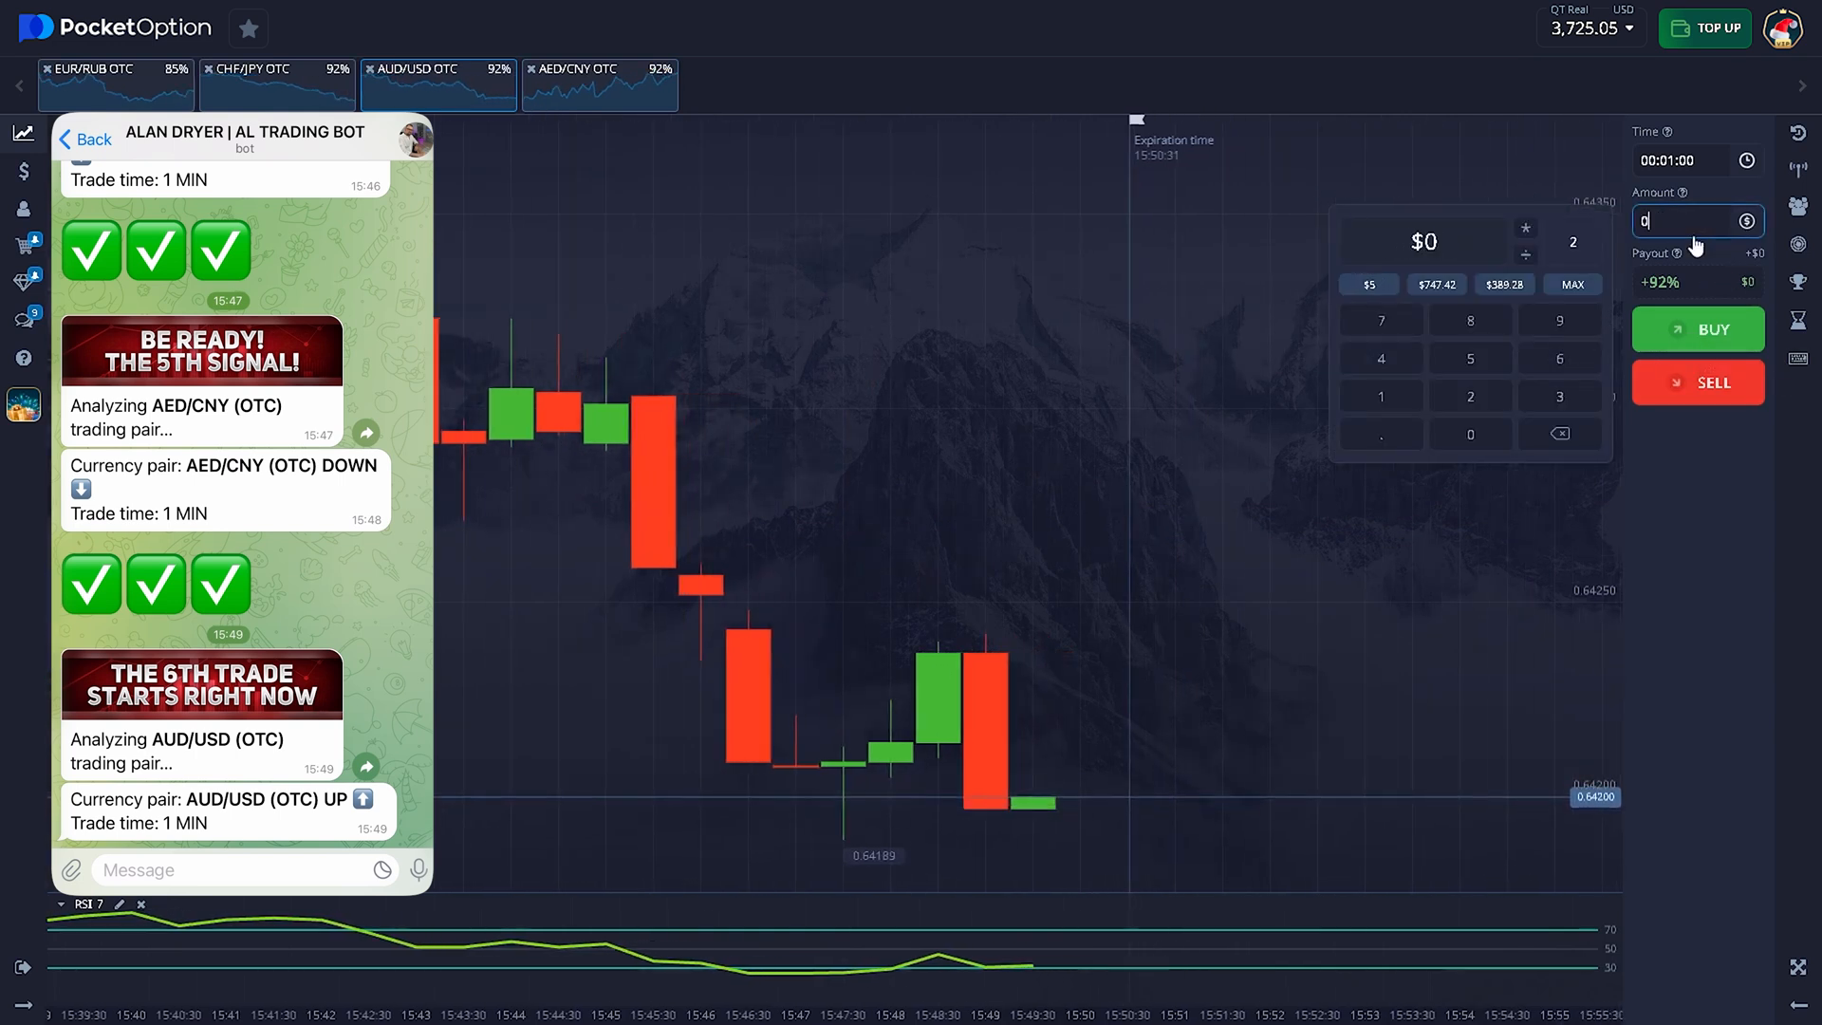
{"action": "type", "text": "143"}
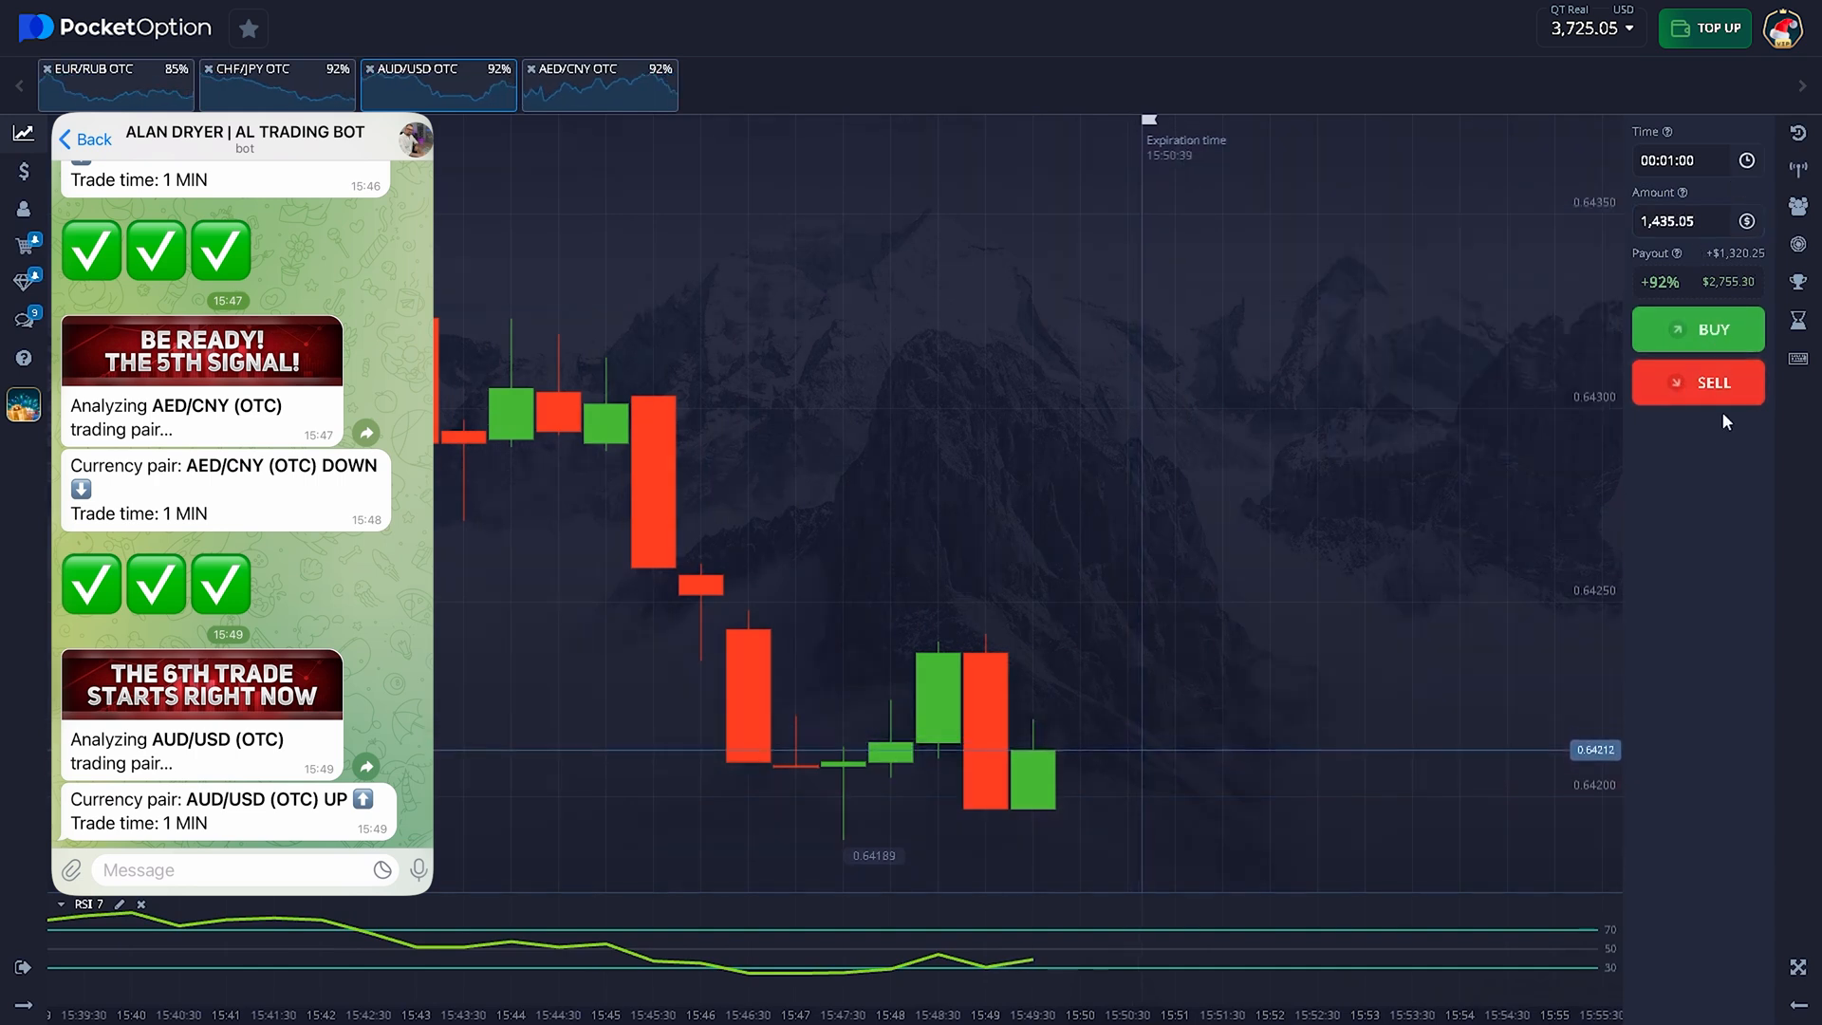
{"action": "mouse_move", "coordinate": [1743, 444]}
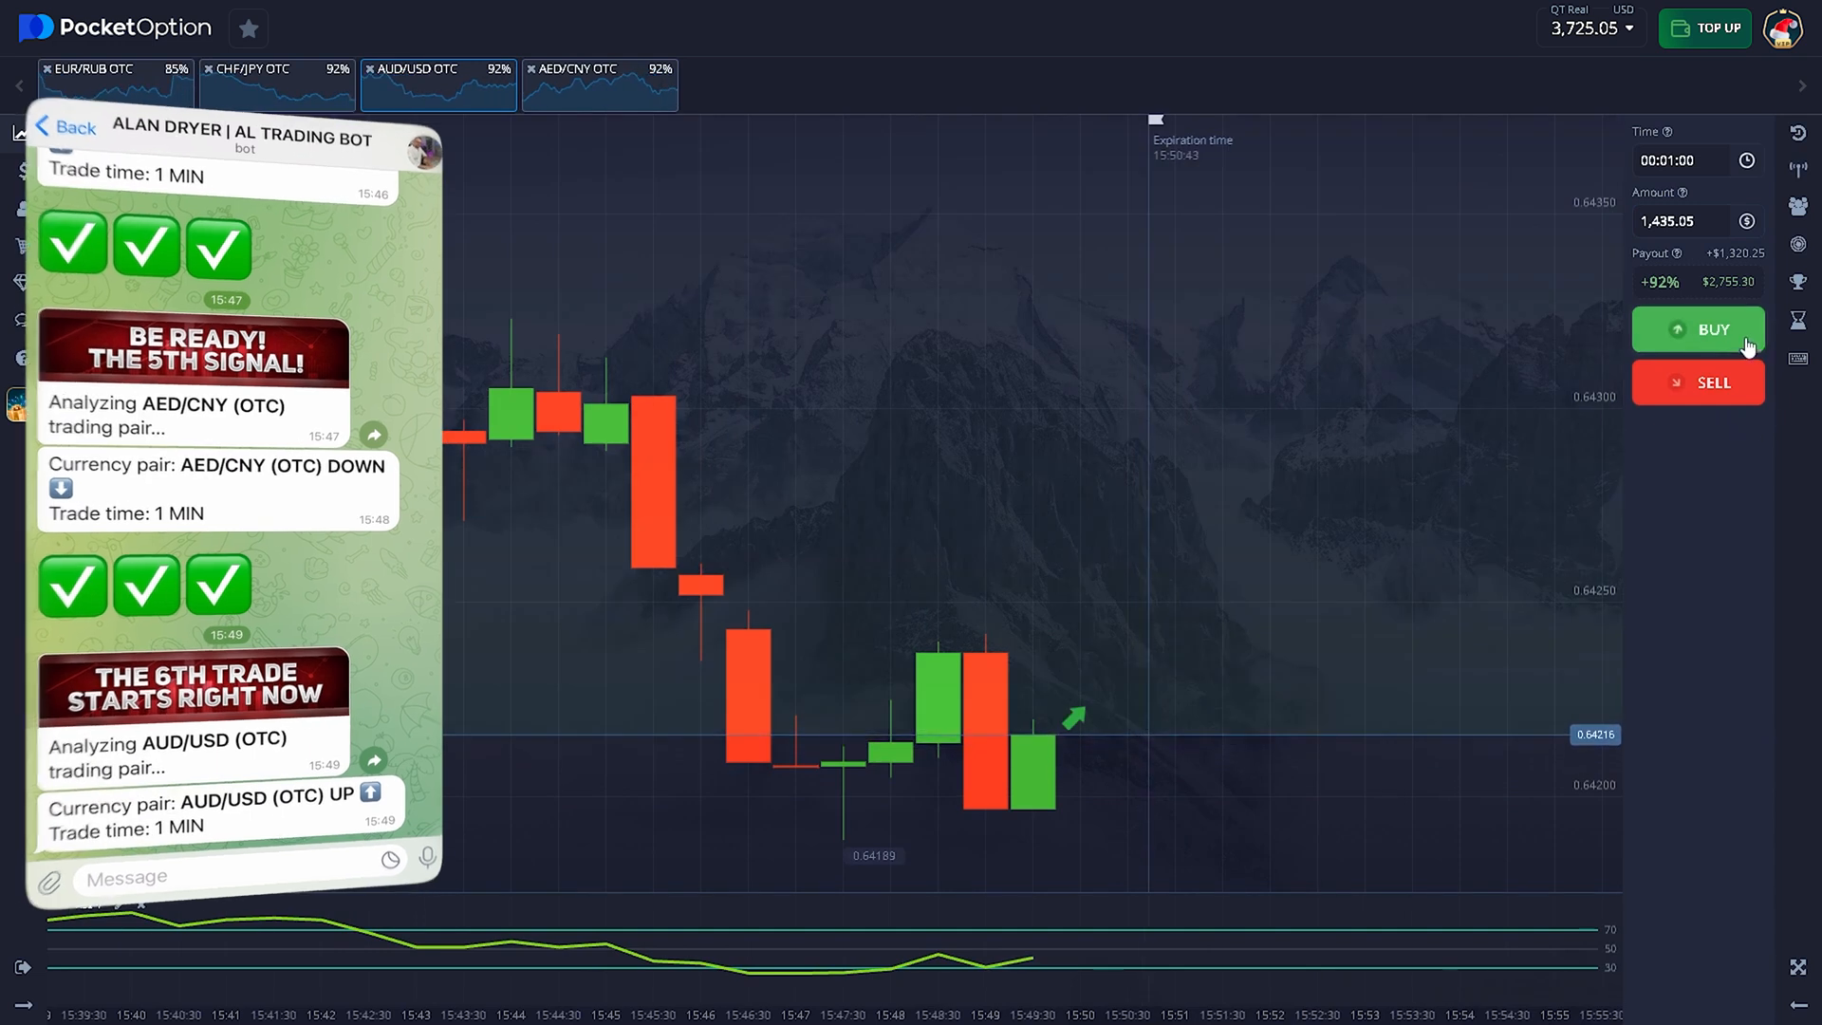
{"action": "left_click", "coordinate": [1697, 330]}
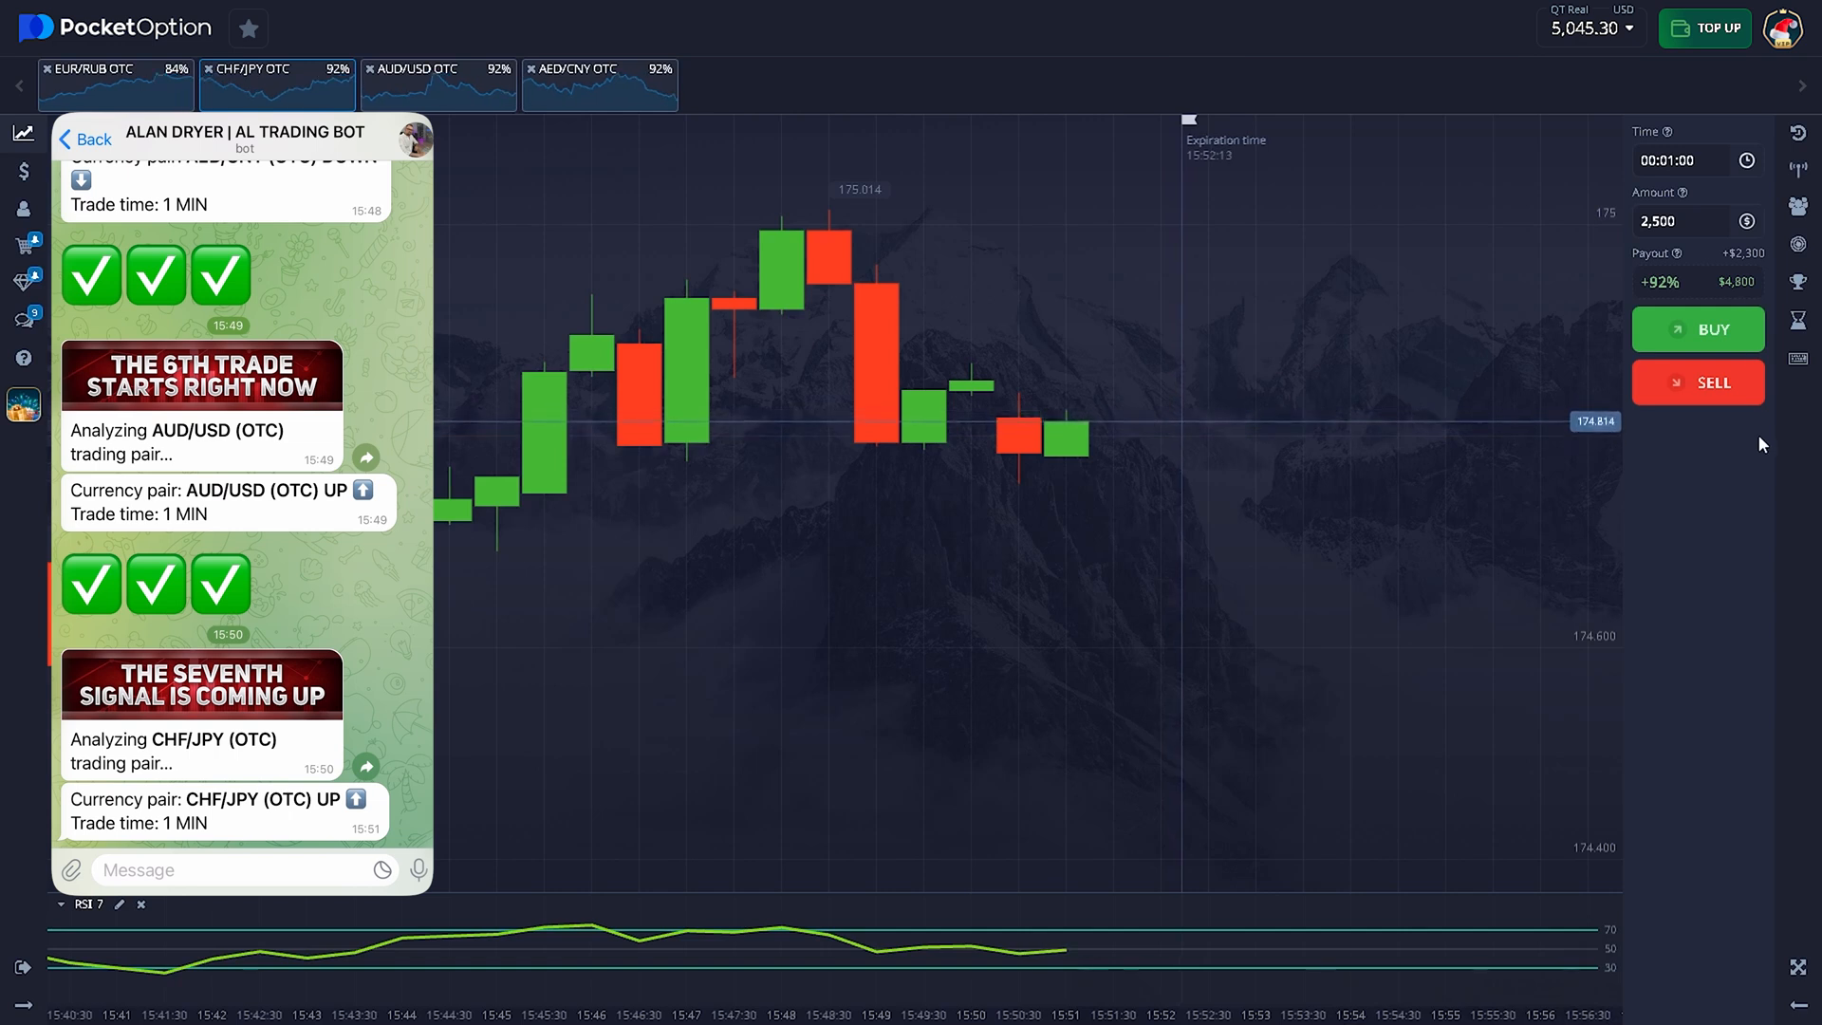
Step: Buy 2,500 on CHF/JPY OTC for one minute
{"action": "left_click", "coordinate": [1696, 330]}
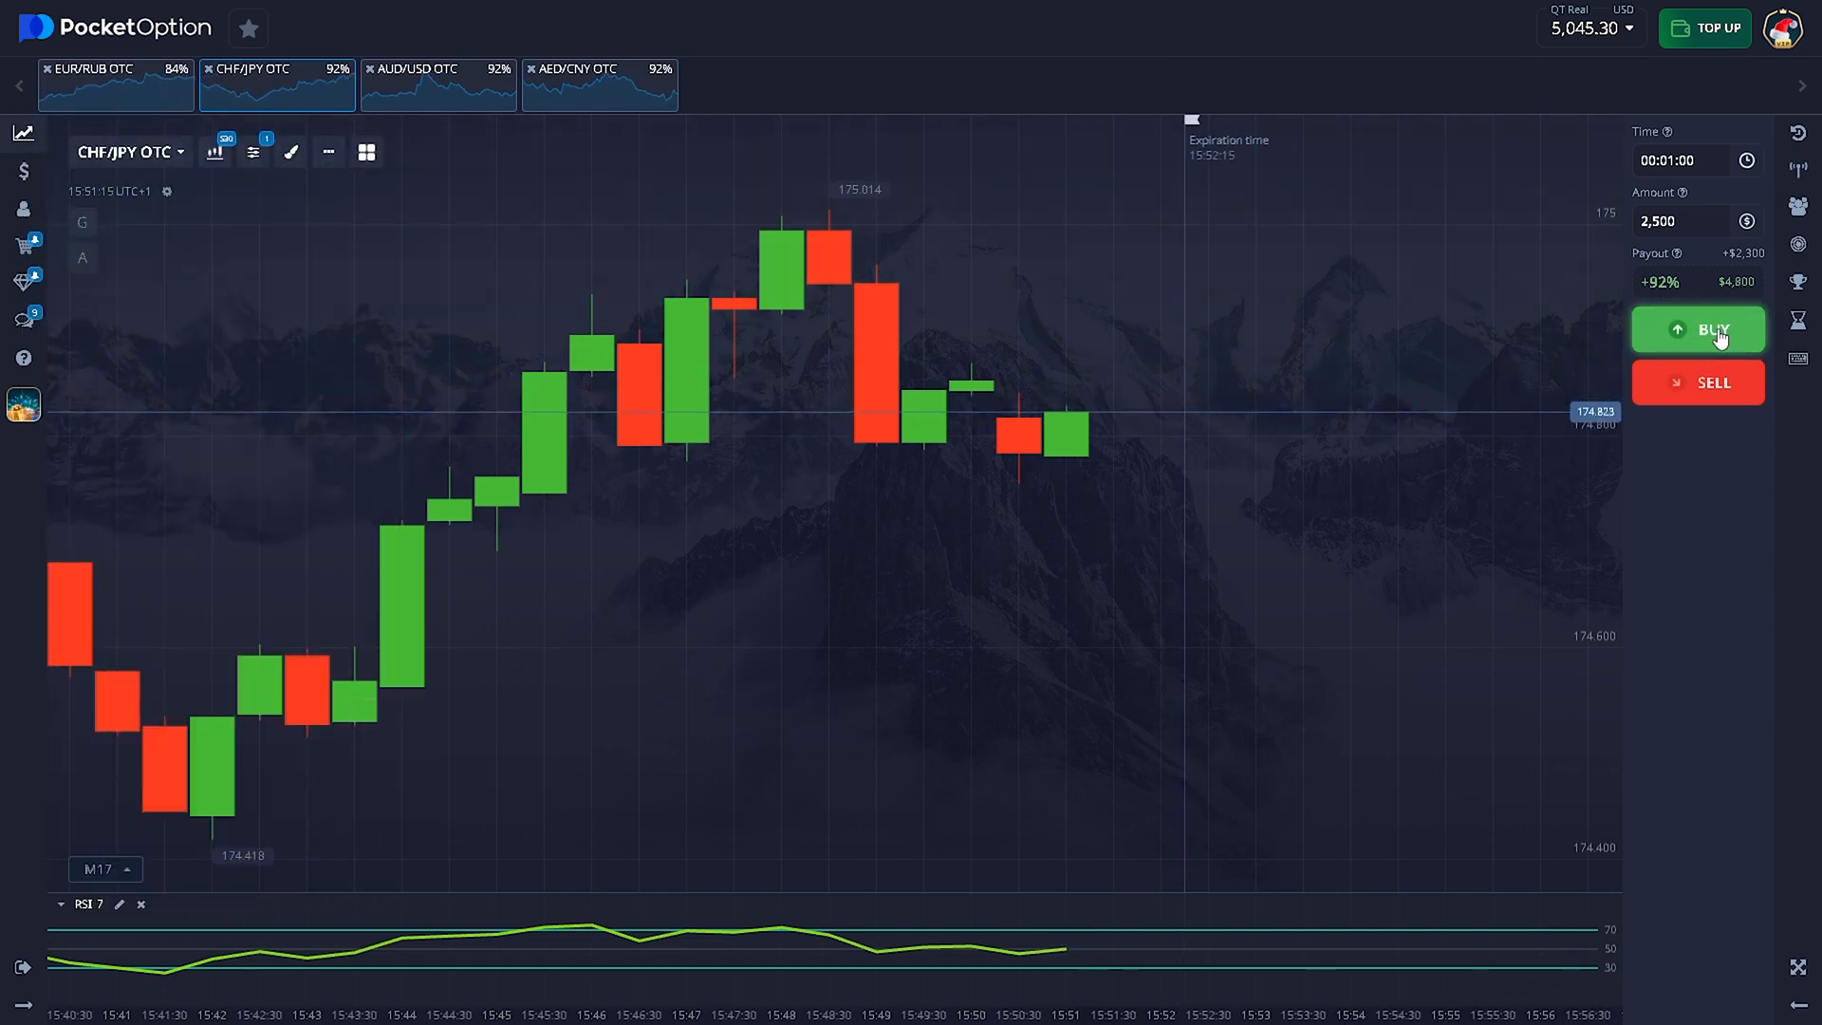
{"action": "left_click", "coordinate": [1696, 329]}
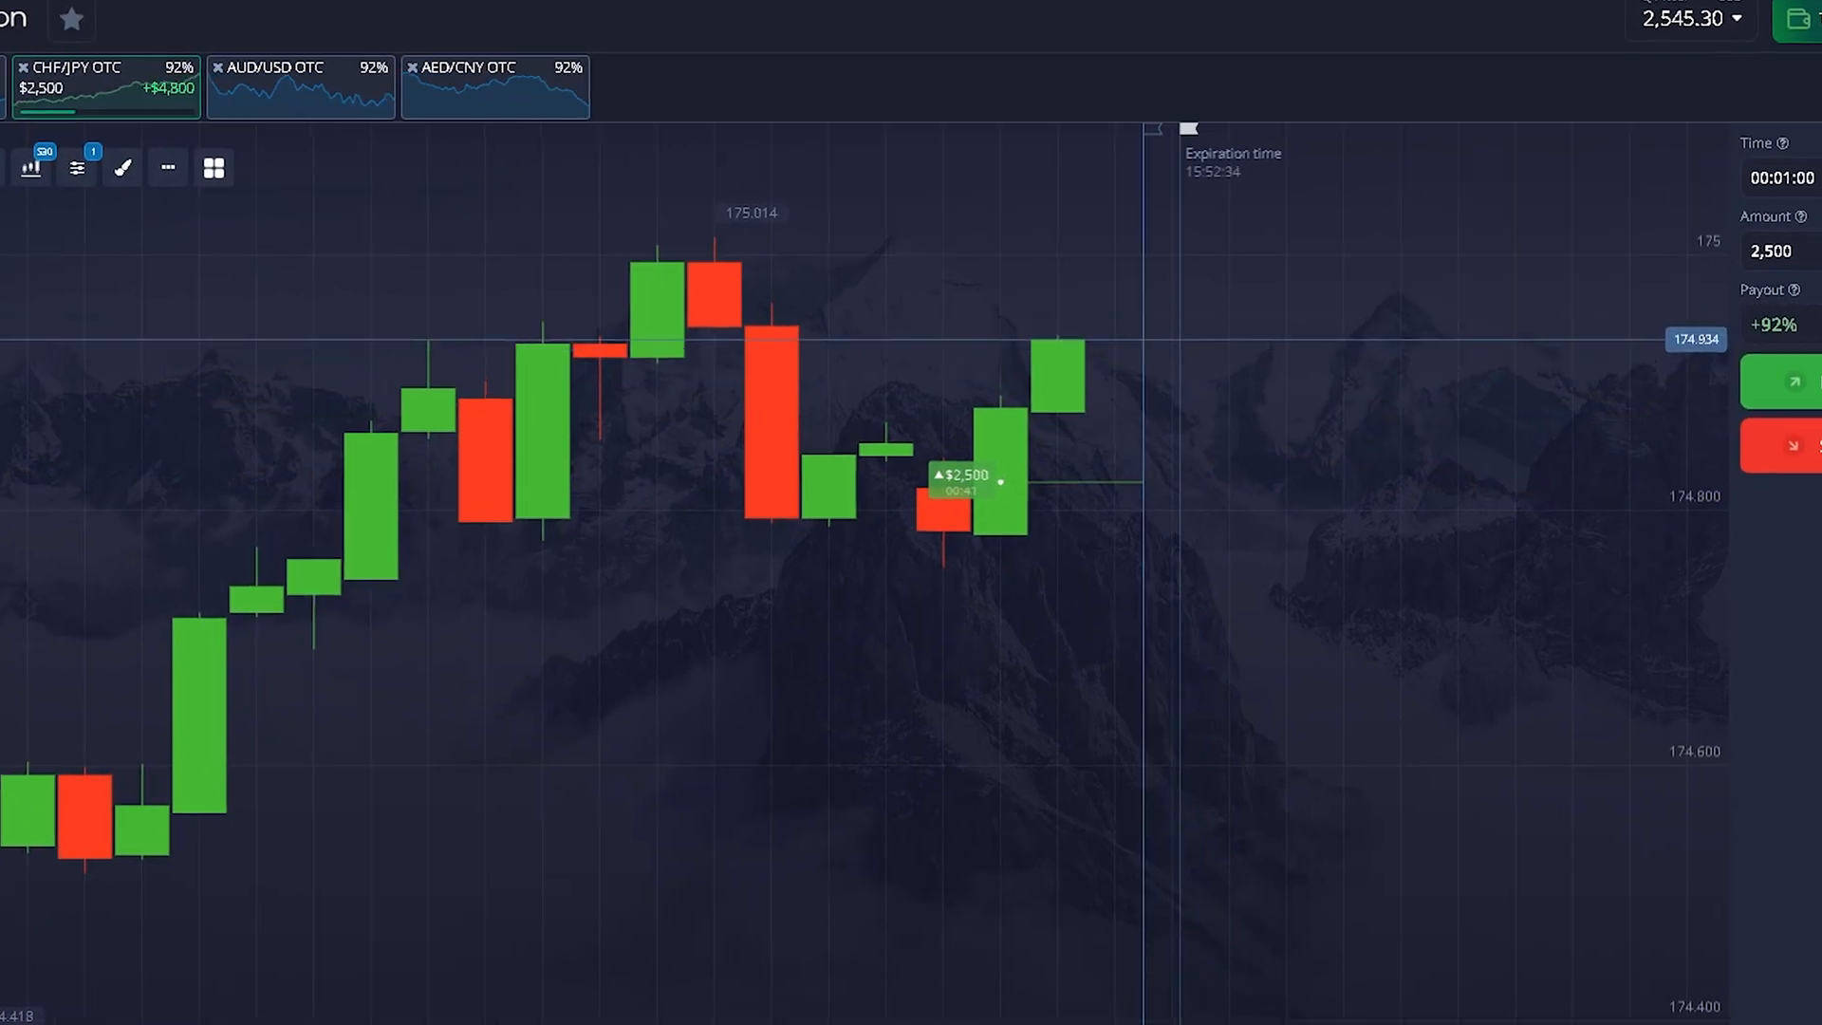